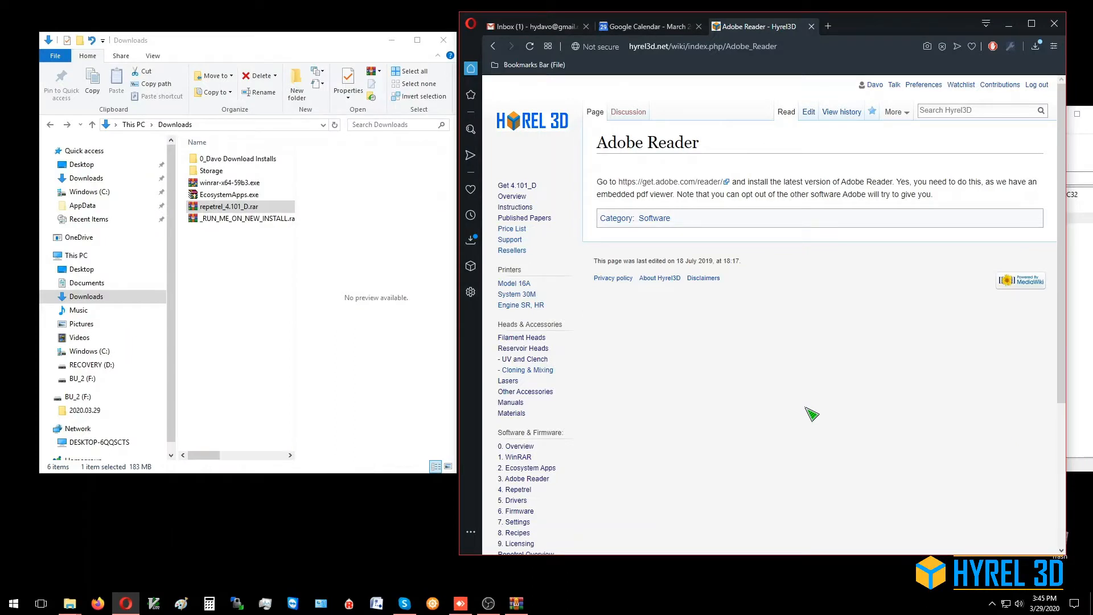
pyautogui.moveTo(751, 409)
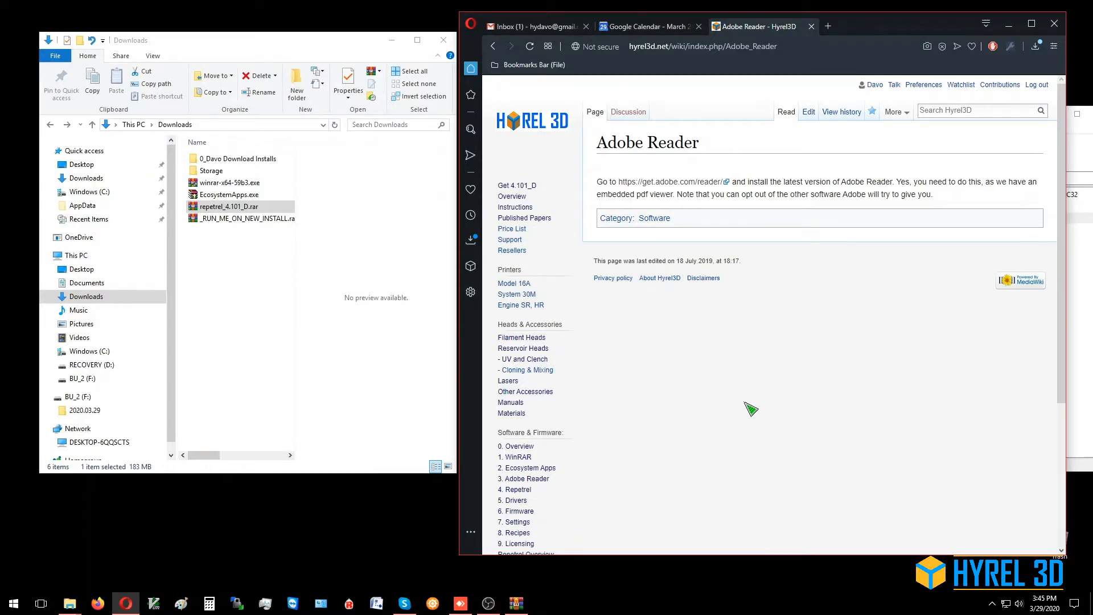
pyautogui.moveTo(537, 455)
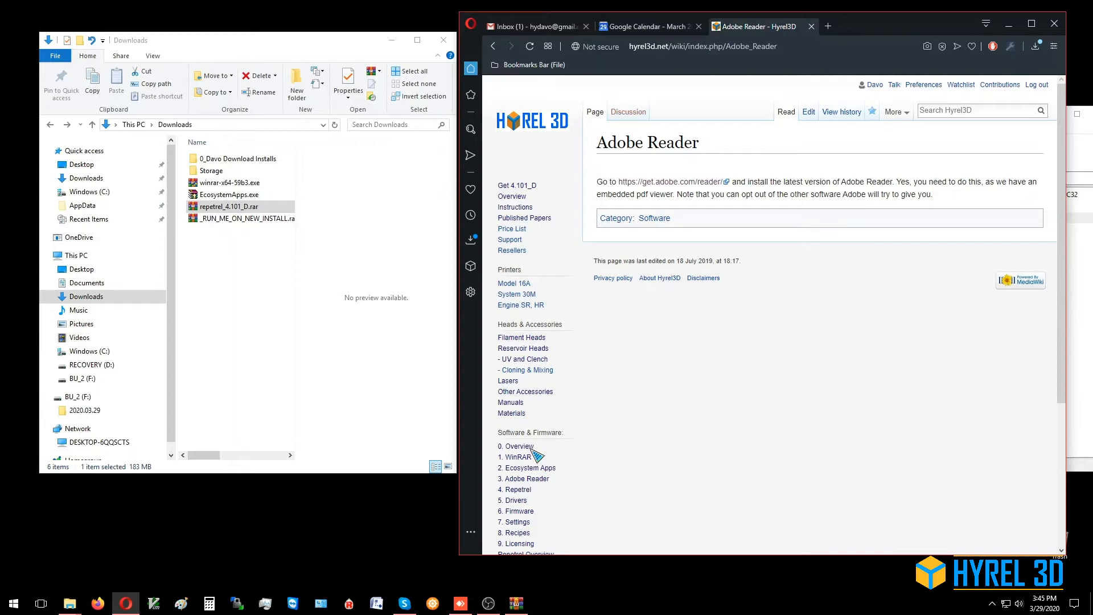
pyautogui.moveTo(573, 477)
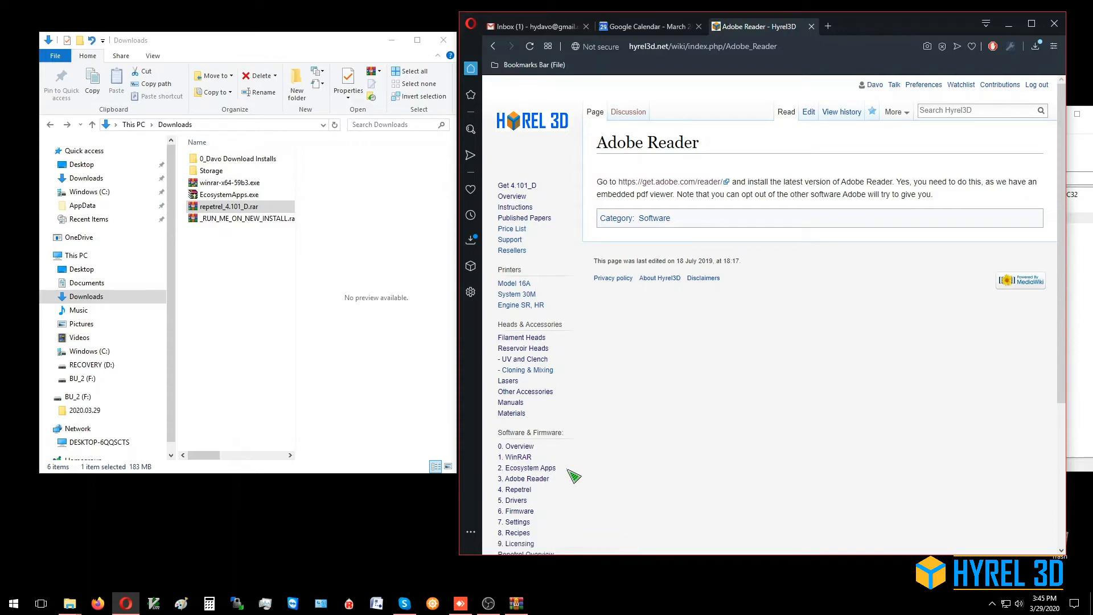
pyautogui.moveTo(524, 479)
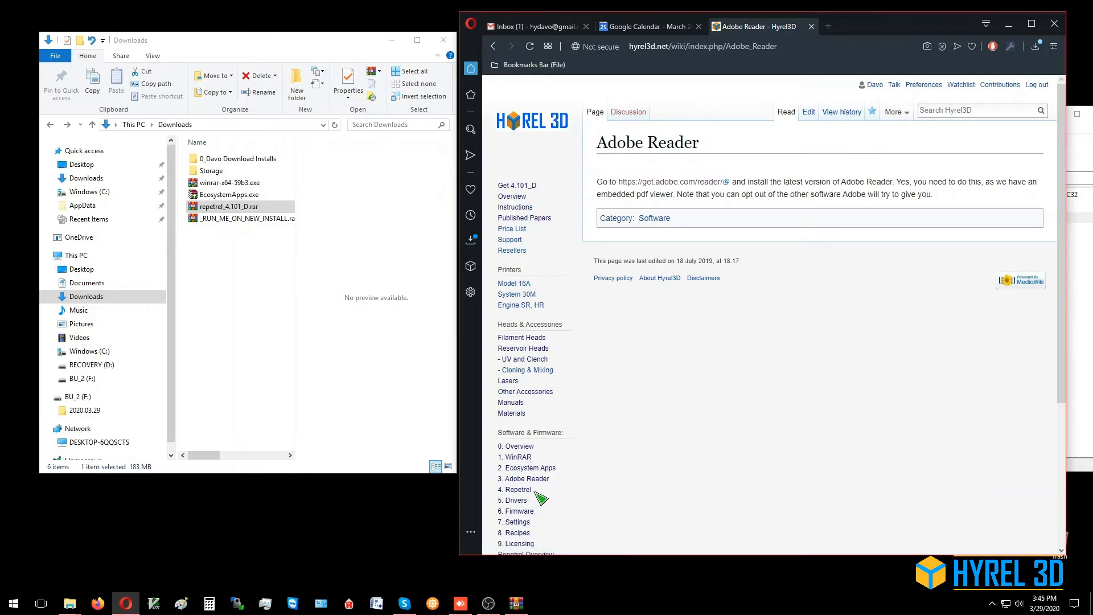
pyautogui.moveTo(541, 501)
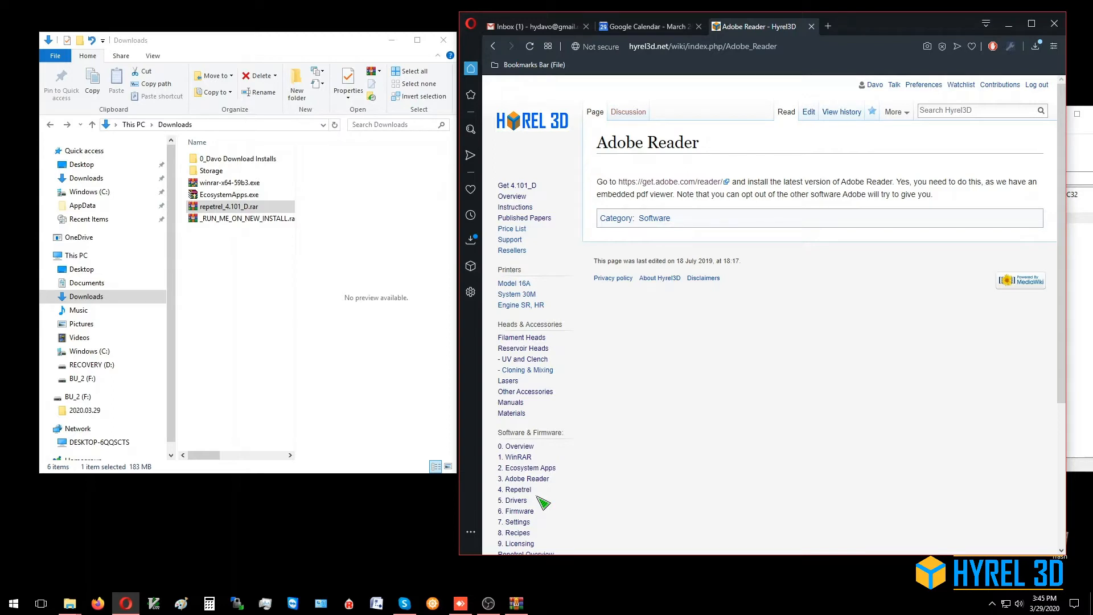
pyautogui.moveTo(558, 154)
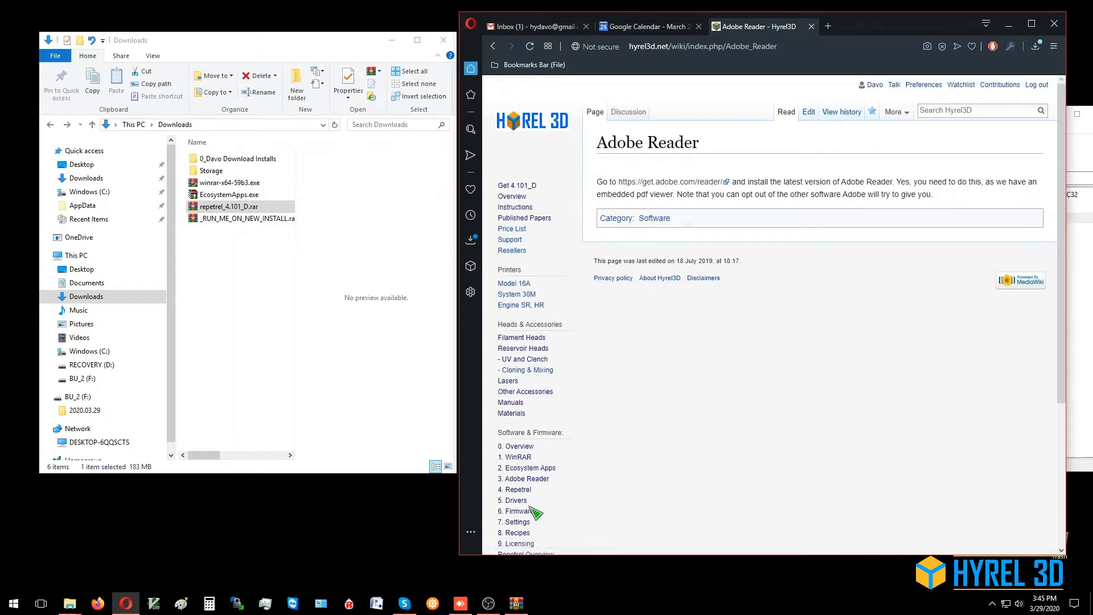
pyautogui.moveTo(526, 468)
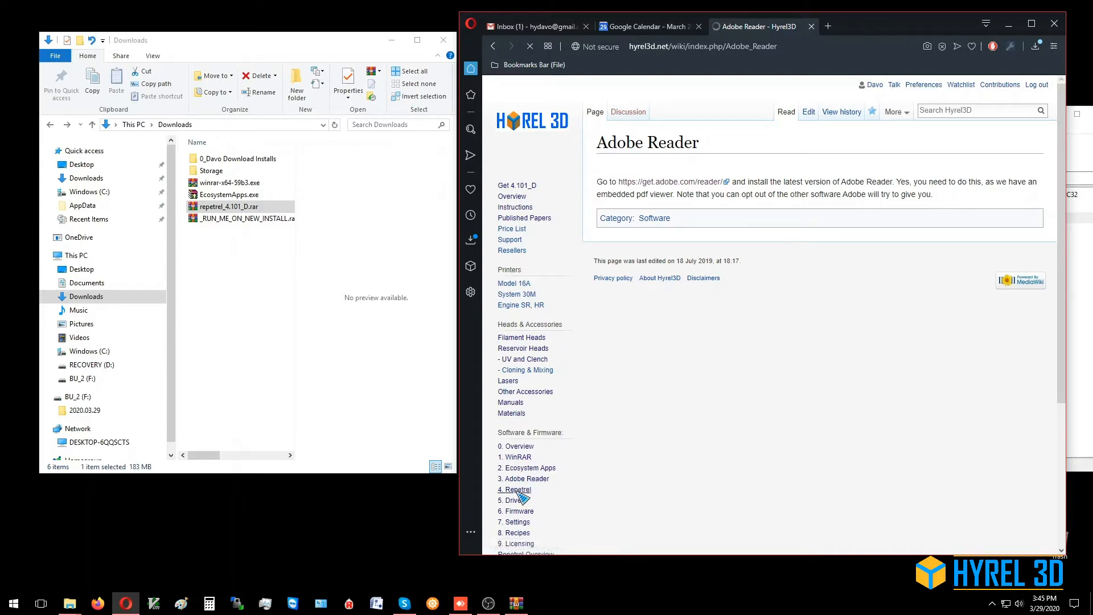
# - Open the wiki's '4. Repetrel' New Install page and scroll to Current Version: 4.101_D
pyautogui.click(513, 490)
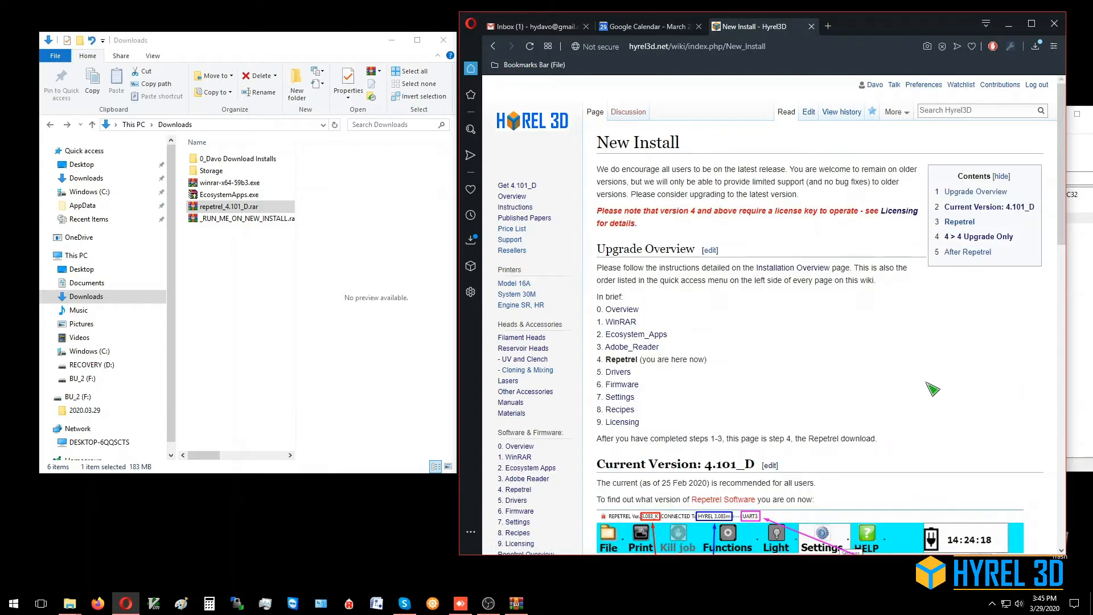
pyautogui.moveTo(649, 419)
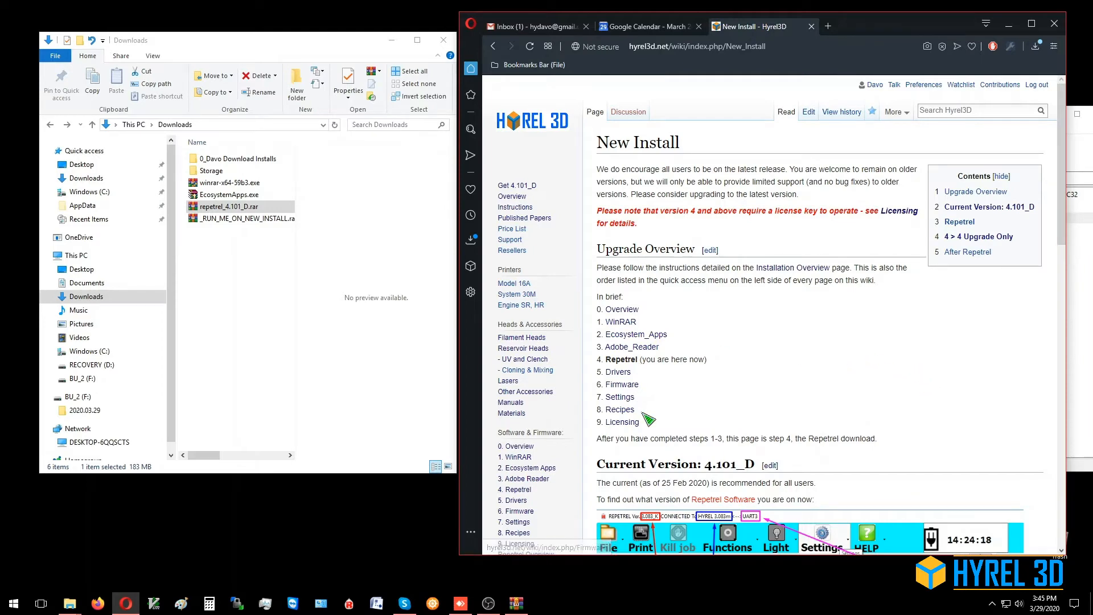
pyautogui.scroll(-3)
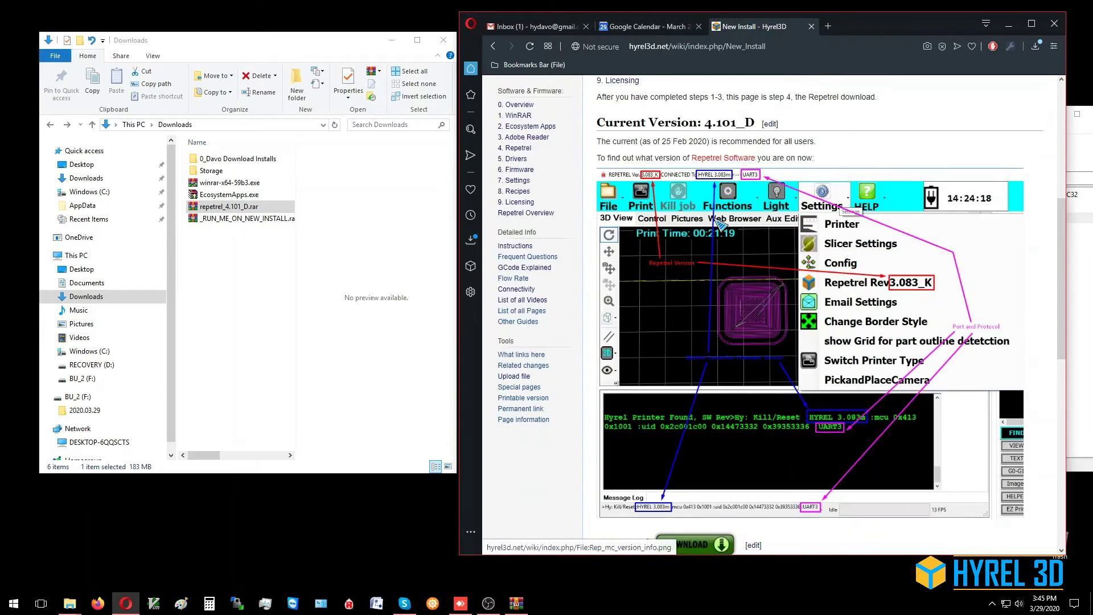
pyautogui.moveTo(960, 361)
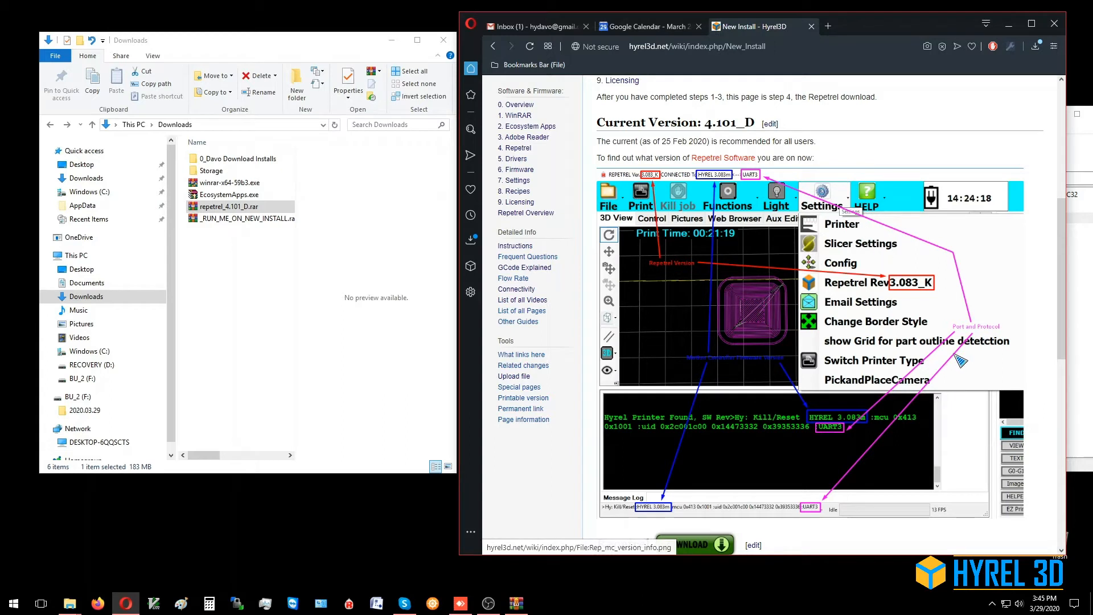
pyautogui.moveTo(755, 253)
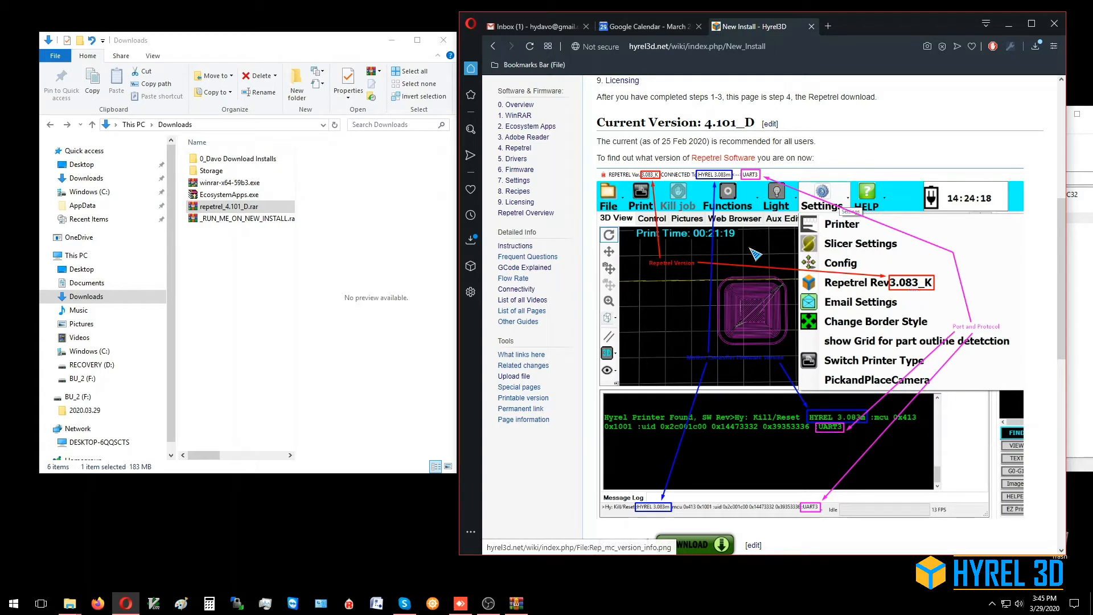
pyautogui.moveTo(916, 291)
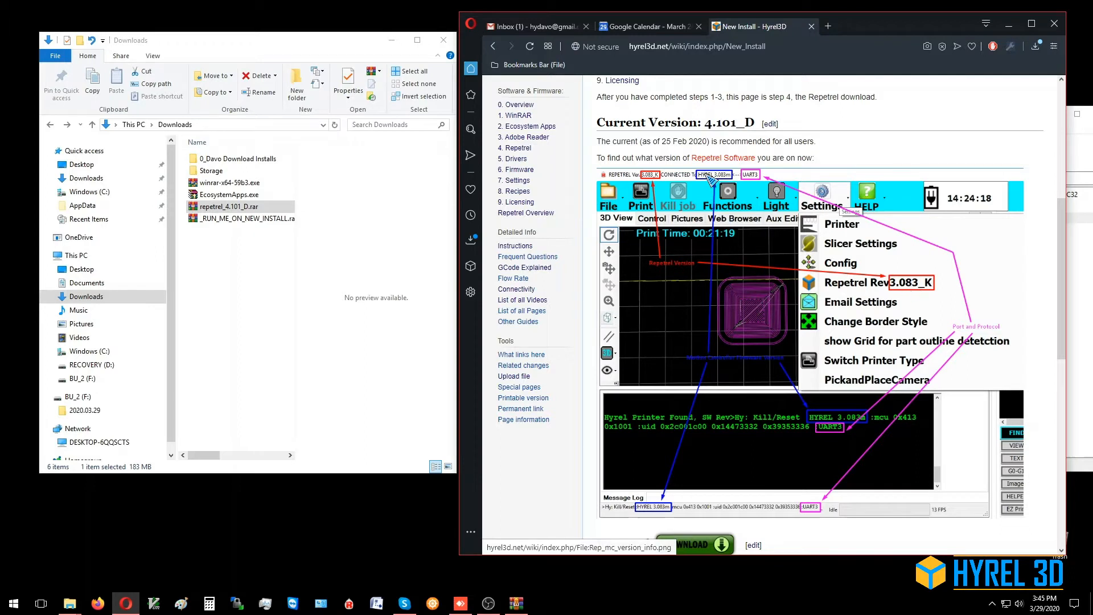
pyautogui.moveTo(725, 360)
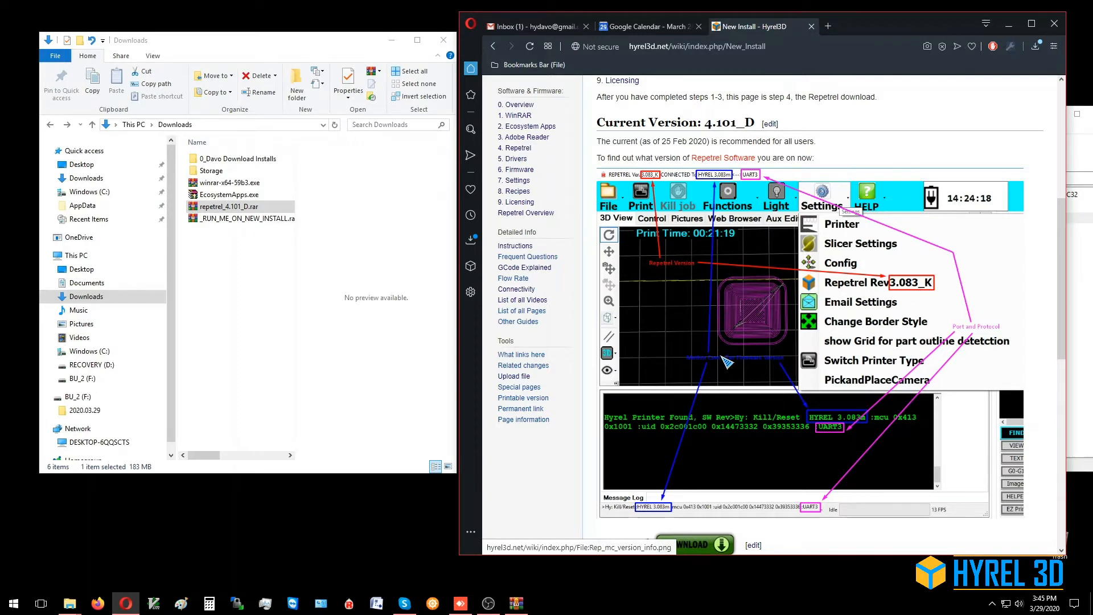
pyautogui.moveTo(665, 518)
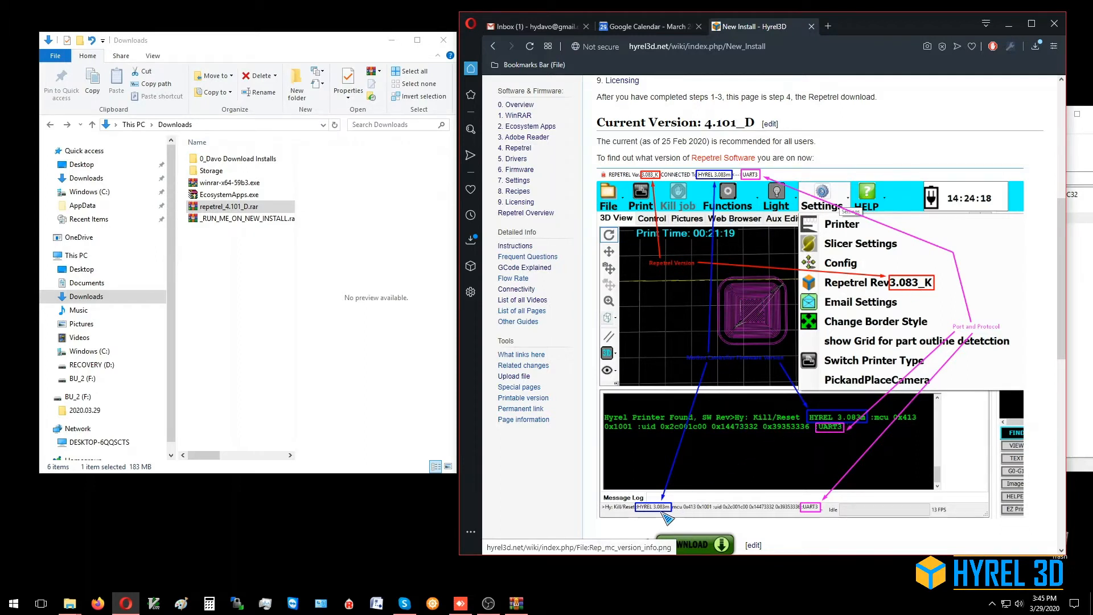
pyautogui.moveTo(899, 419)
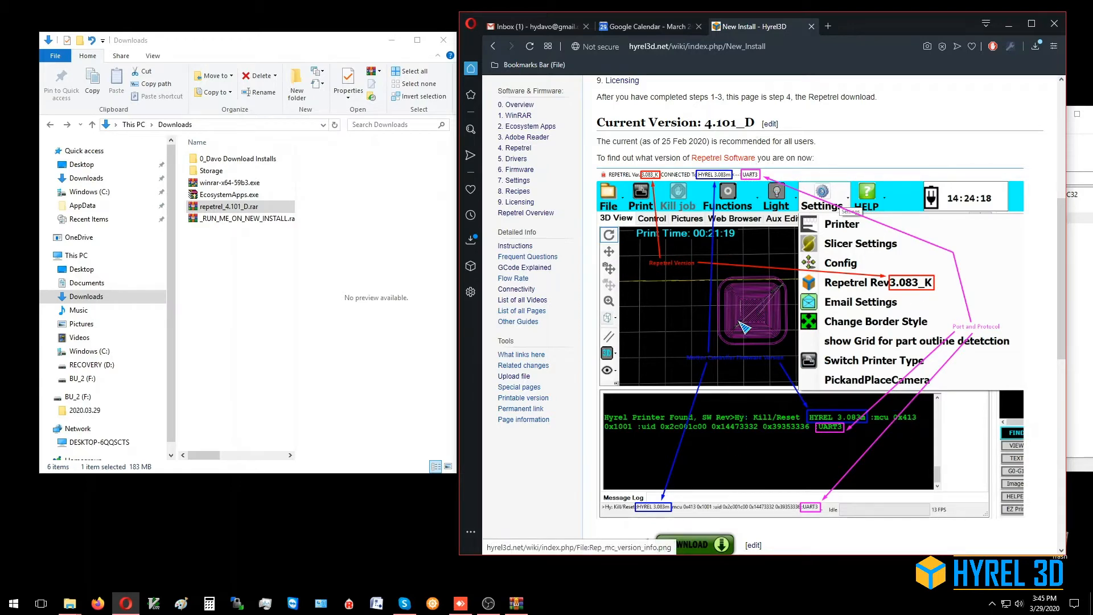
# - Download the repetrel_4.101_D archive and cancel the duplicate 'repetrel_4.101_D (1).rar' download
pyautogui.scroll(-3)
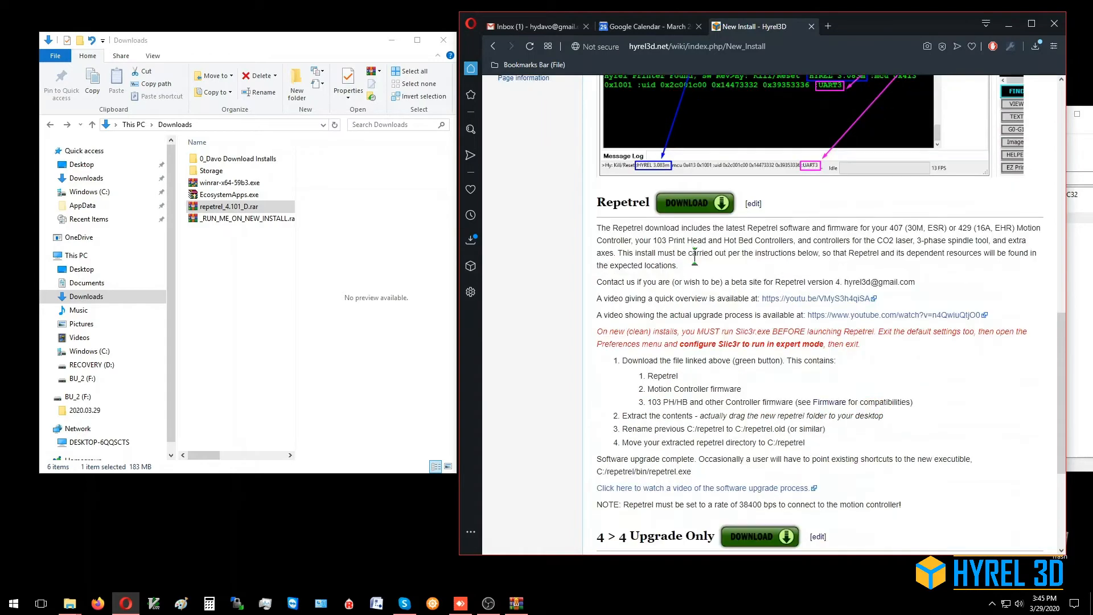
pyautogui.moveTo(783, 283)
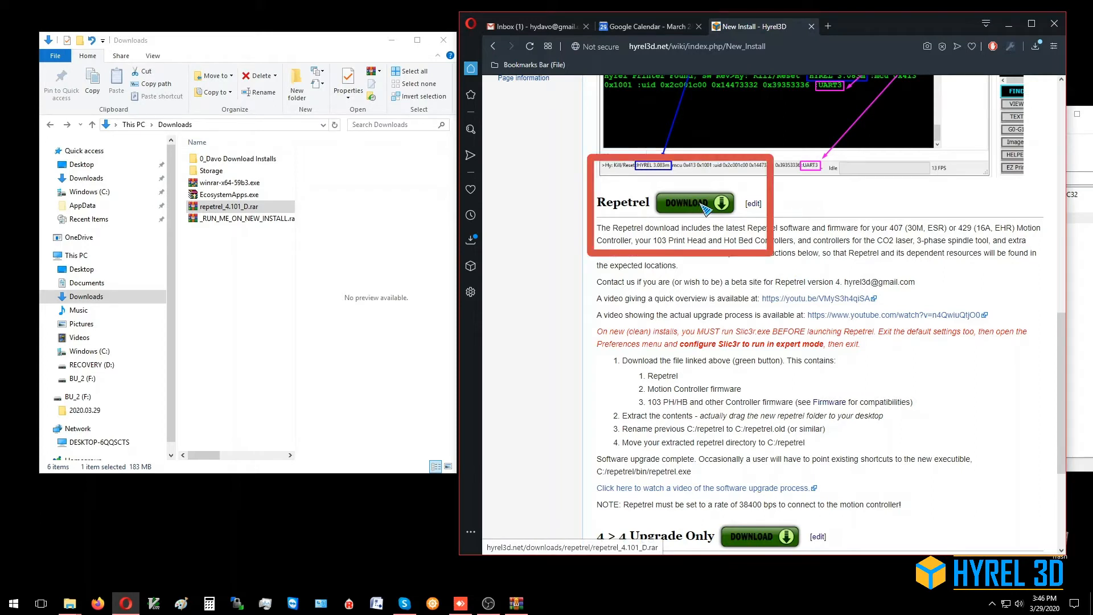
pyautogui.click(694, 203)
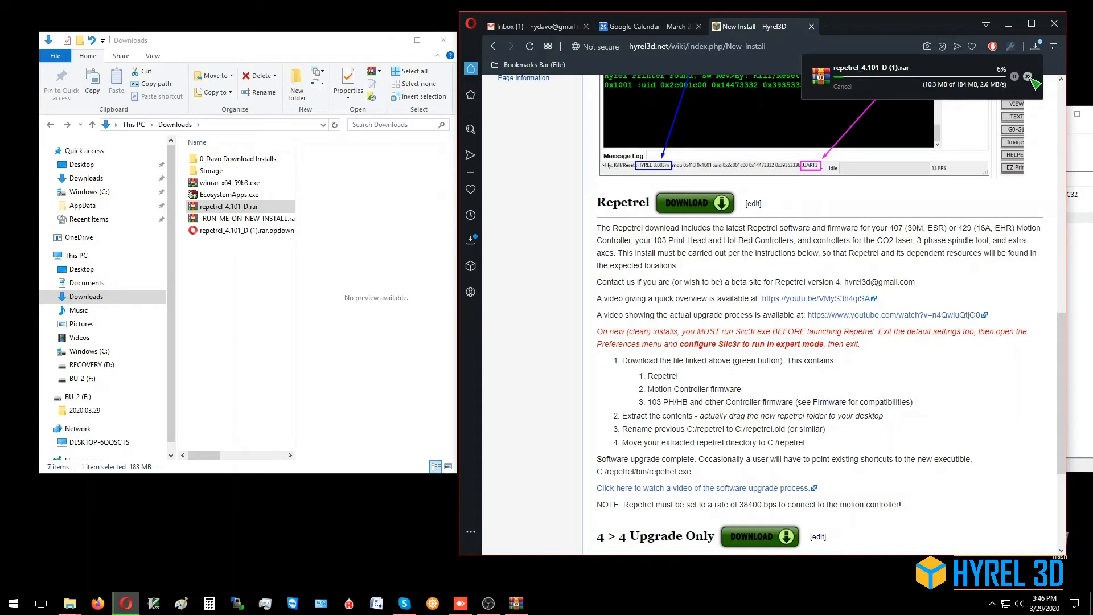
pyautogui.click(1026, 77)
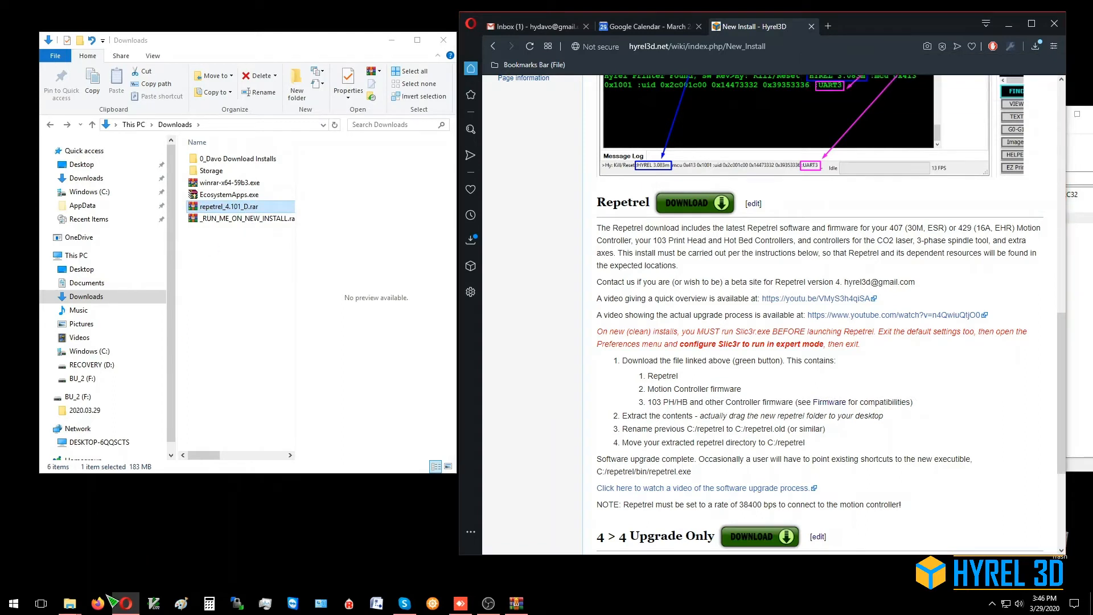
pyautogui.moveTo(67, 603)
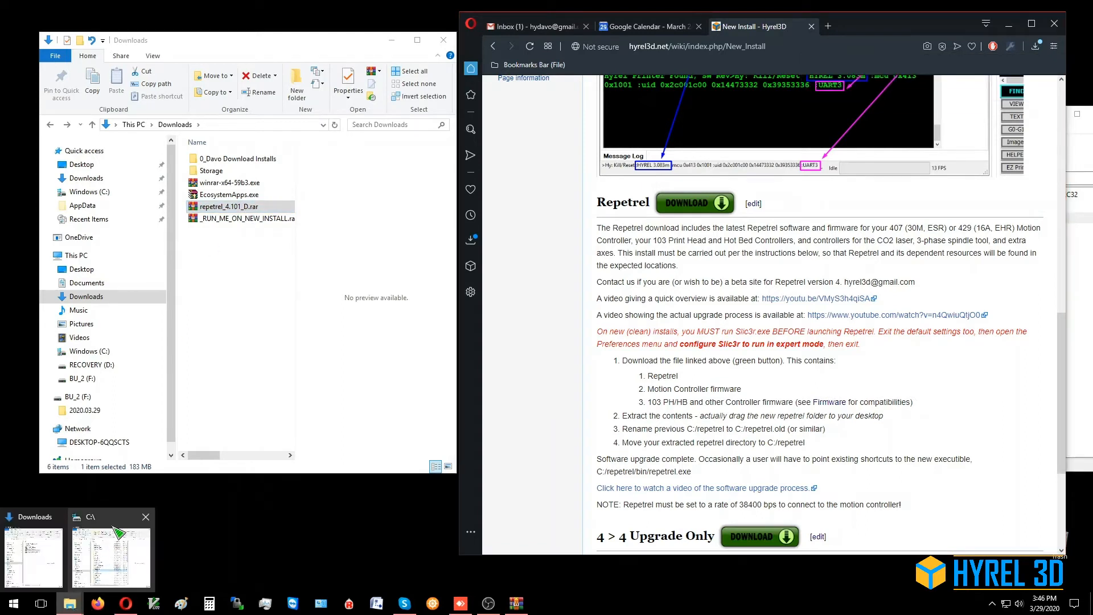
# - In the C:\ Explorer window, start renaming the old repetrel folder as a backup
pyautogui.click(109, 554)
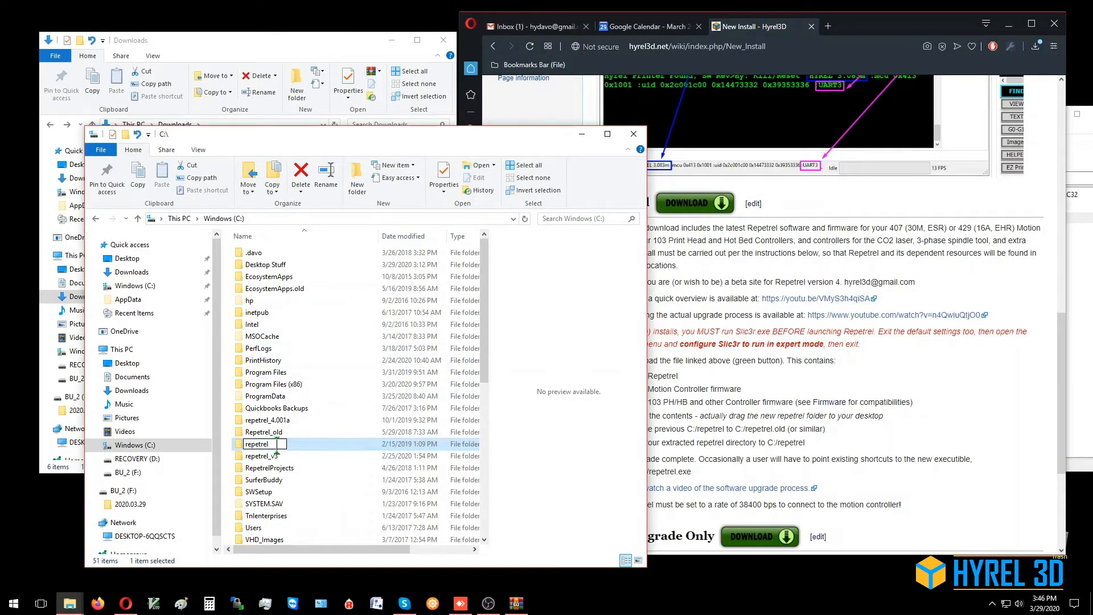
pyautogui.click(257, 444)
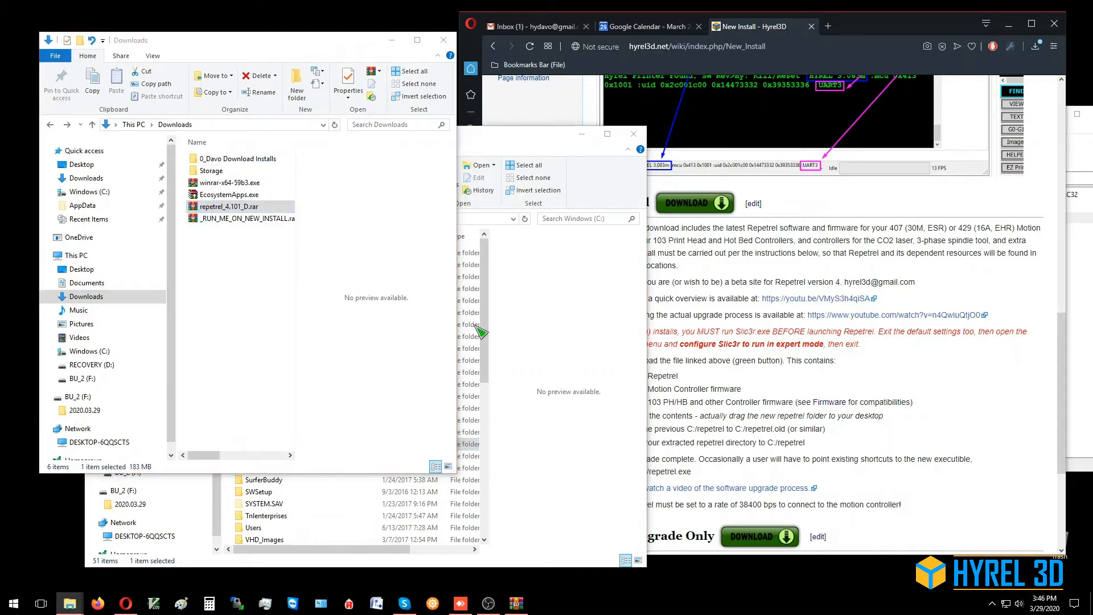
# - Open repetrel_4.101_D.rar in WinRAR and drag its repetrel folder onto the C: drive
pyautogui.doubleClick(229, 206)
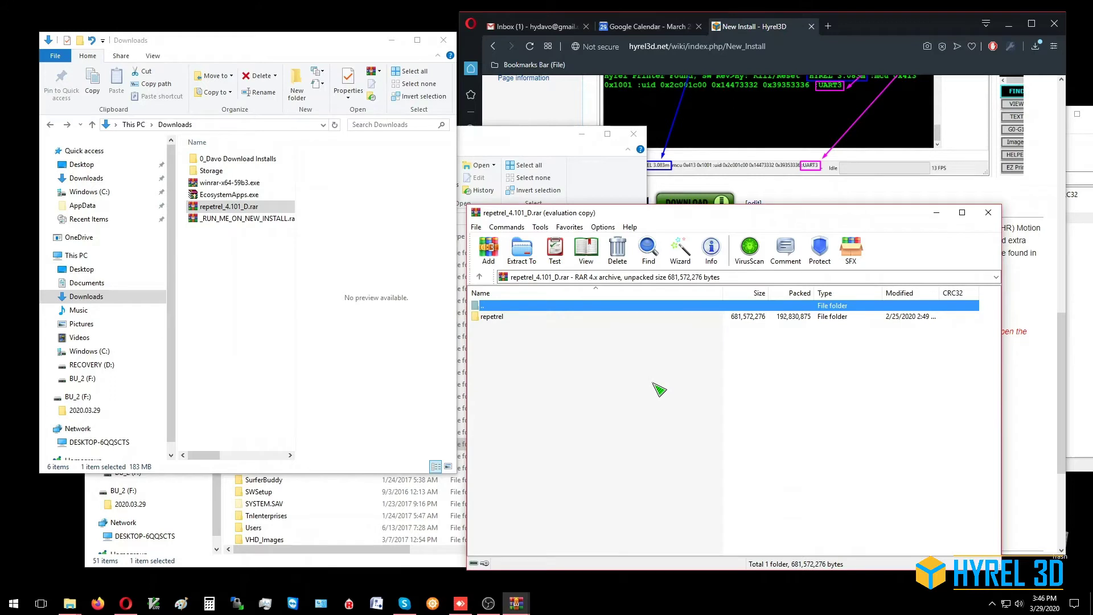
pyautogui.moveTo(490, 317)
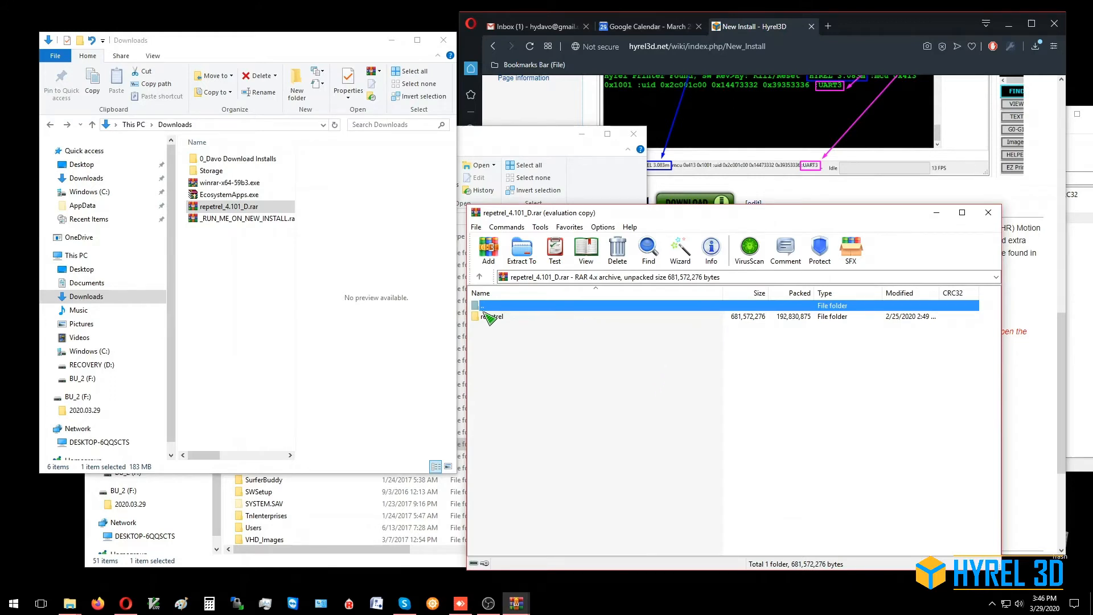
pyautogui.click(491, 317)
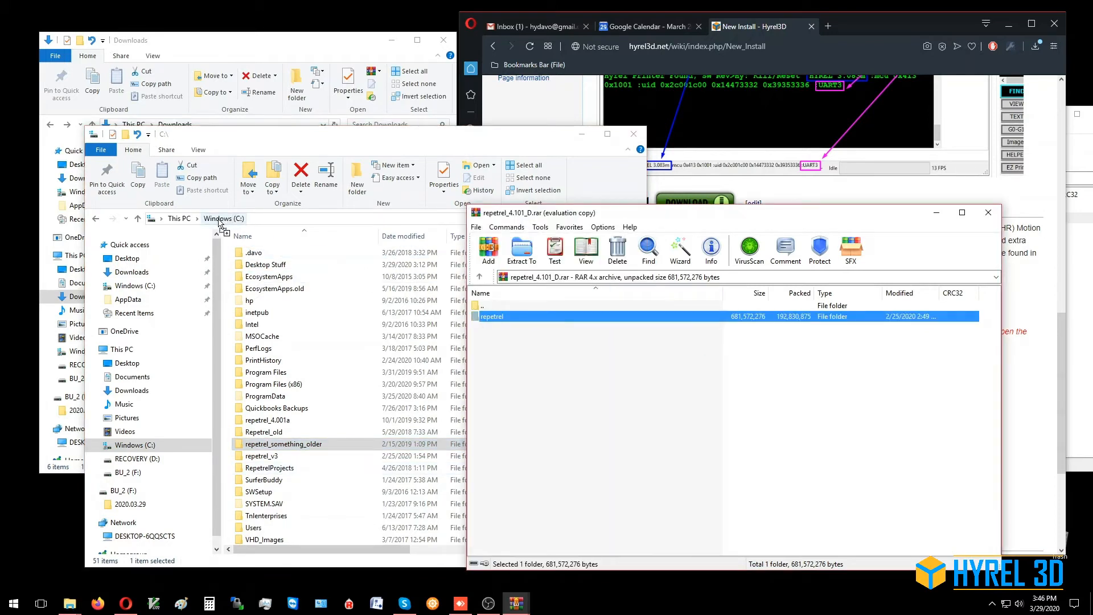
pyautogui.click(521, 249)
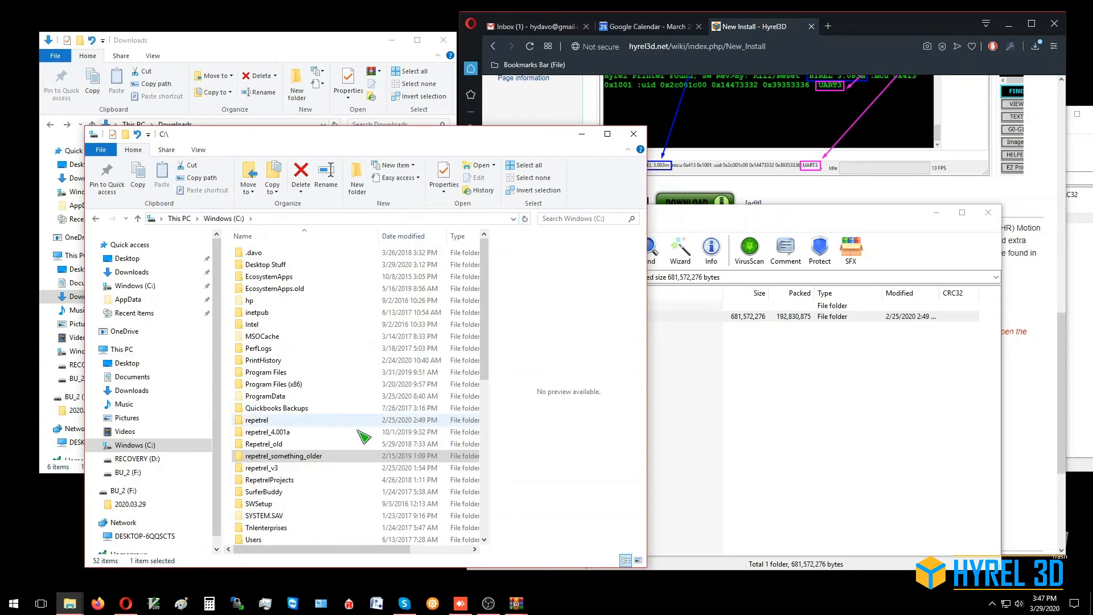
# - Open the new C:\repetrel folder, then its bin subfolder containing Repetrel.exe
pyautogui.click(257, 419)
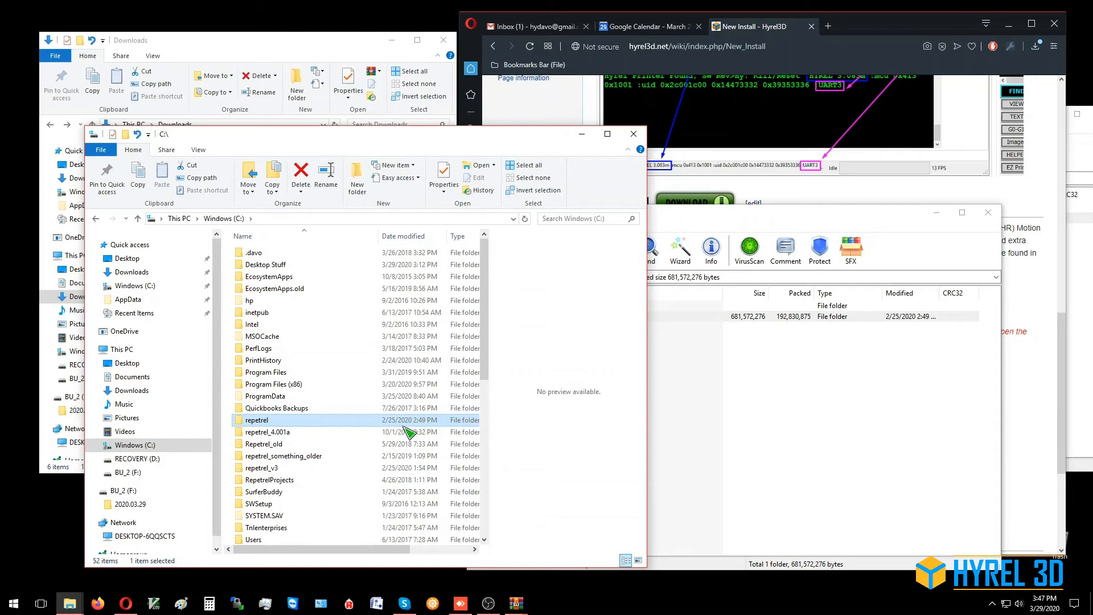
pyautogui.moveTo(235, 422)
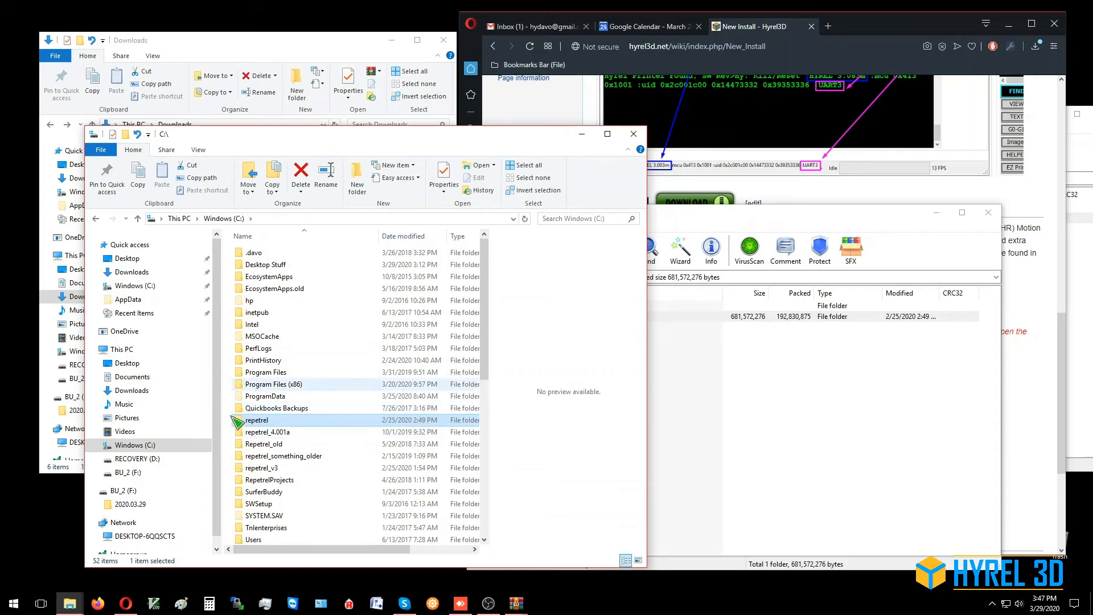
pyautogui.doubleClick(257, 420)
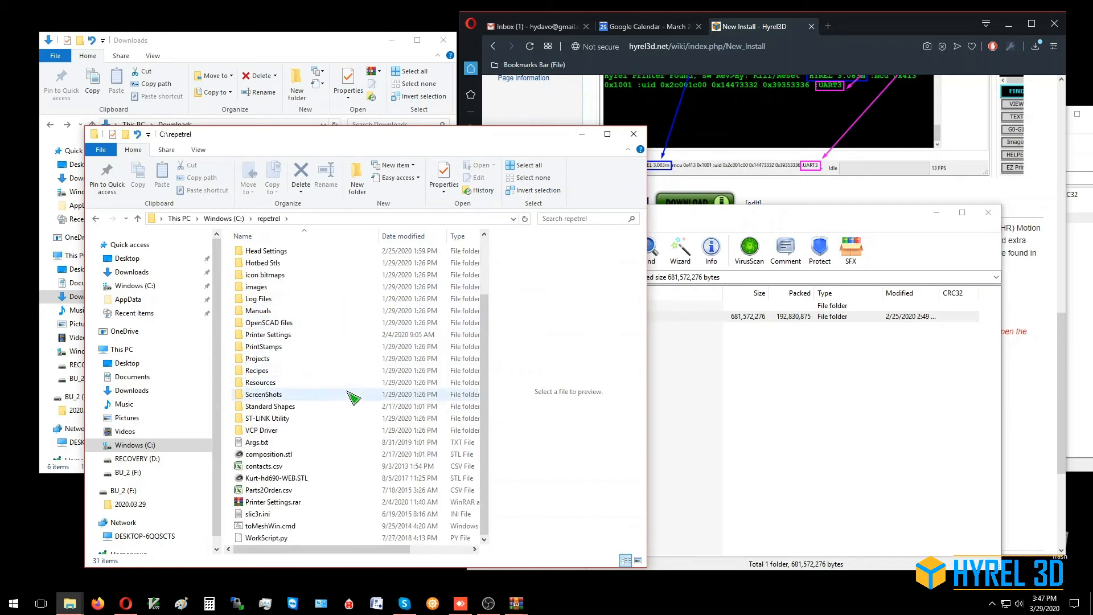
pyautogui.scroll(3)
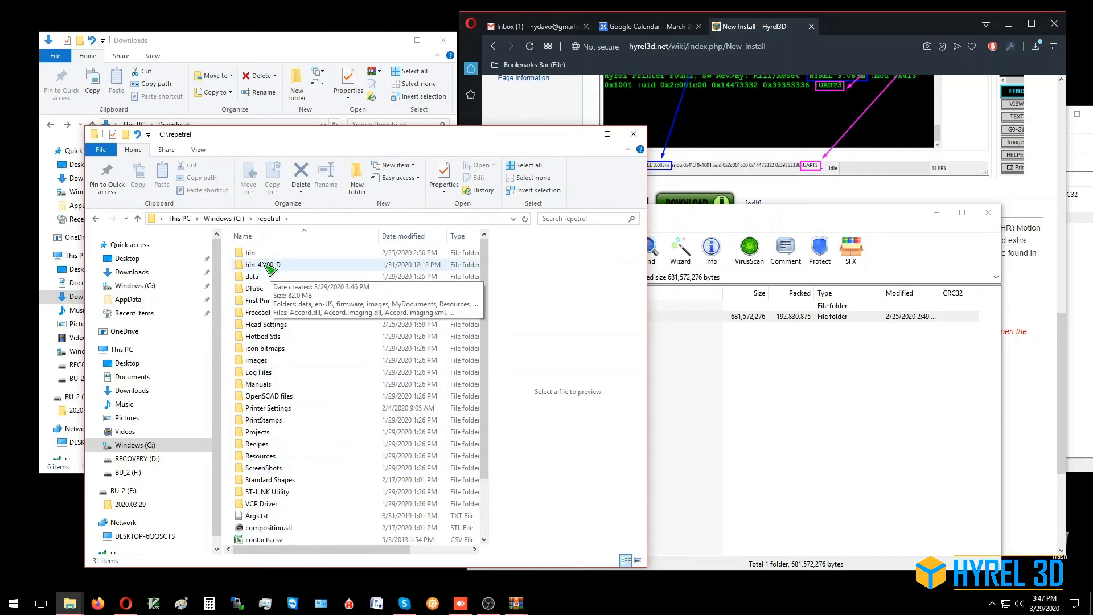
pyautogui.click(249, 252)
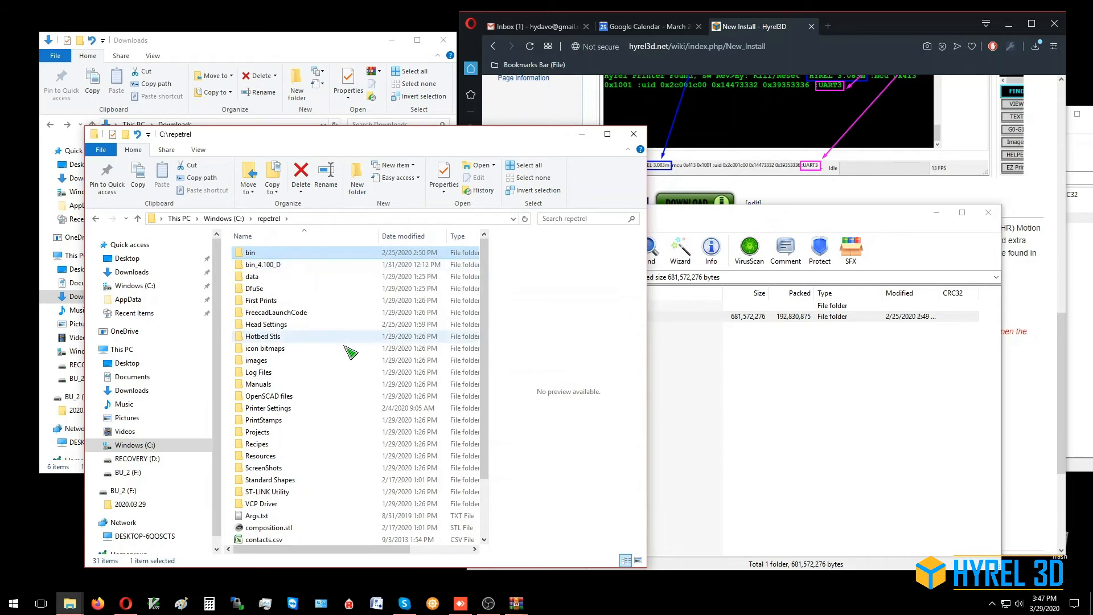
pyautogui.moveTo(335, 360)
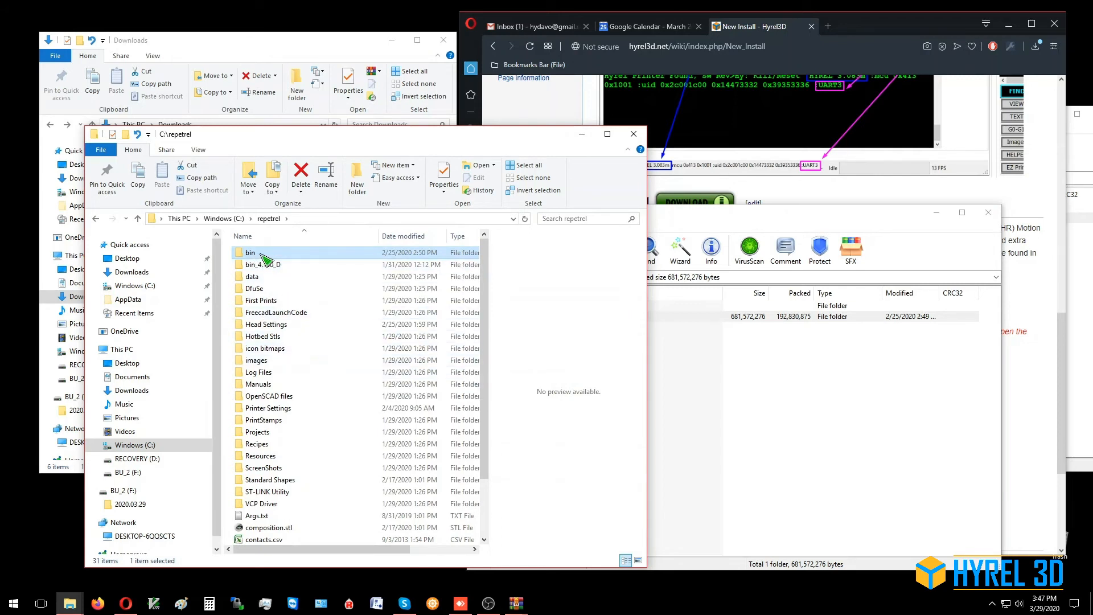
pyautogui.moveTo(338, 279)
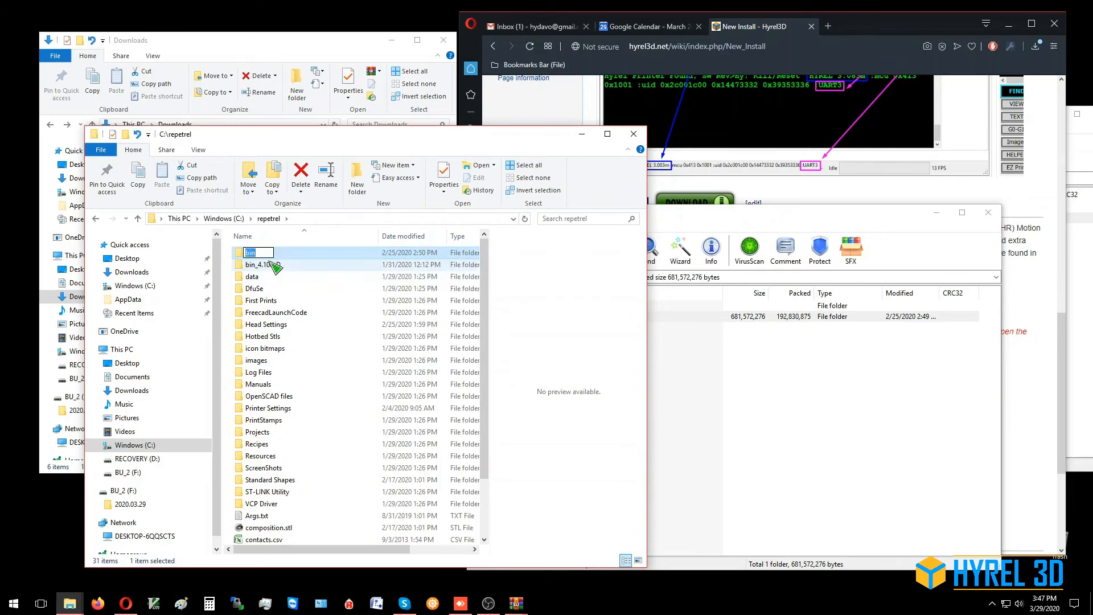
pyautogui.doubleClick(249, 252)
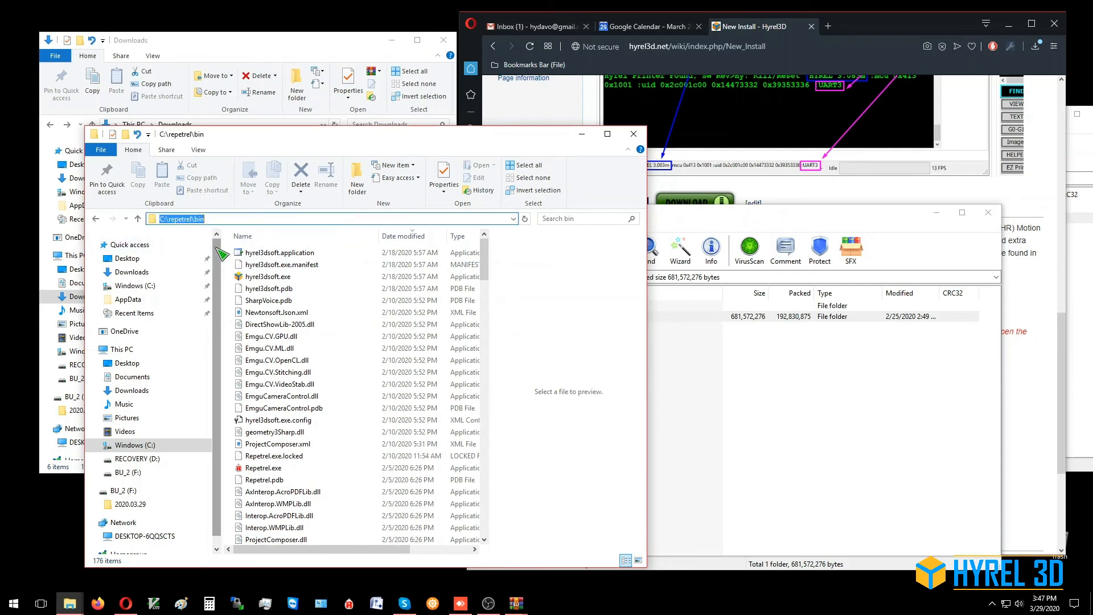
pyautogui.moveTo(234, 286)
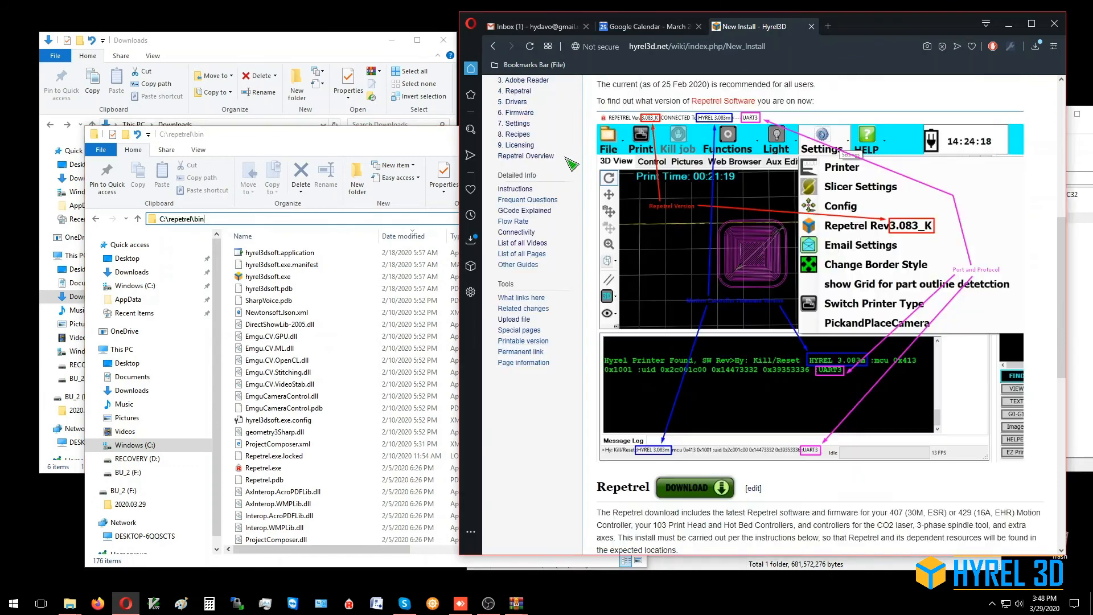
# - Scroll the Opera New Install page up to the Current Version: 4.101_D heading
pyautogui.scroll(3)
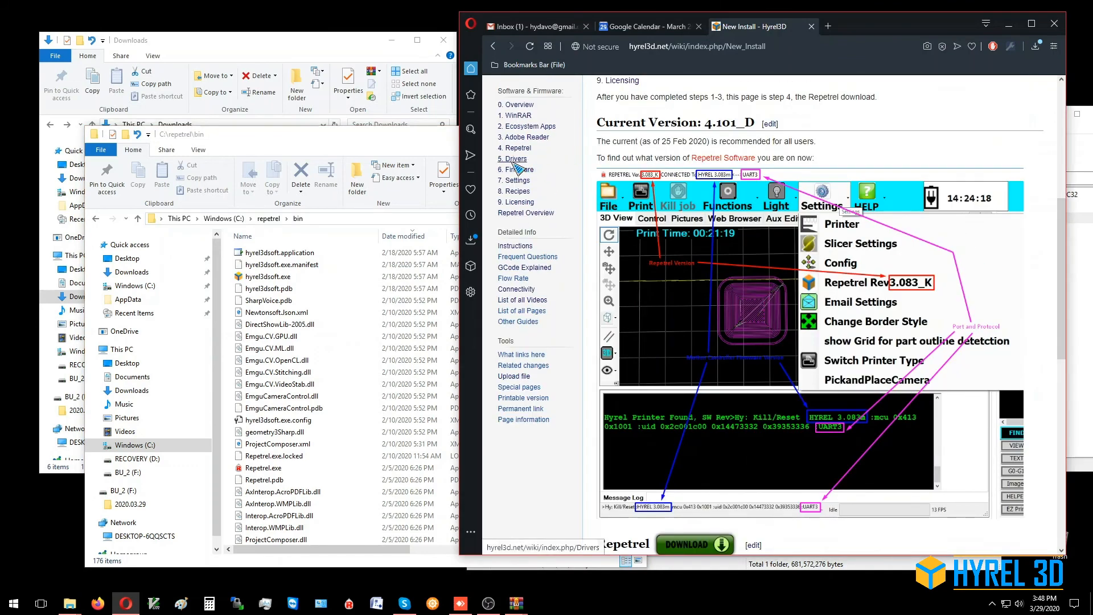